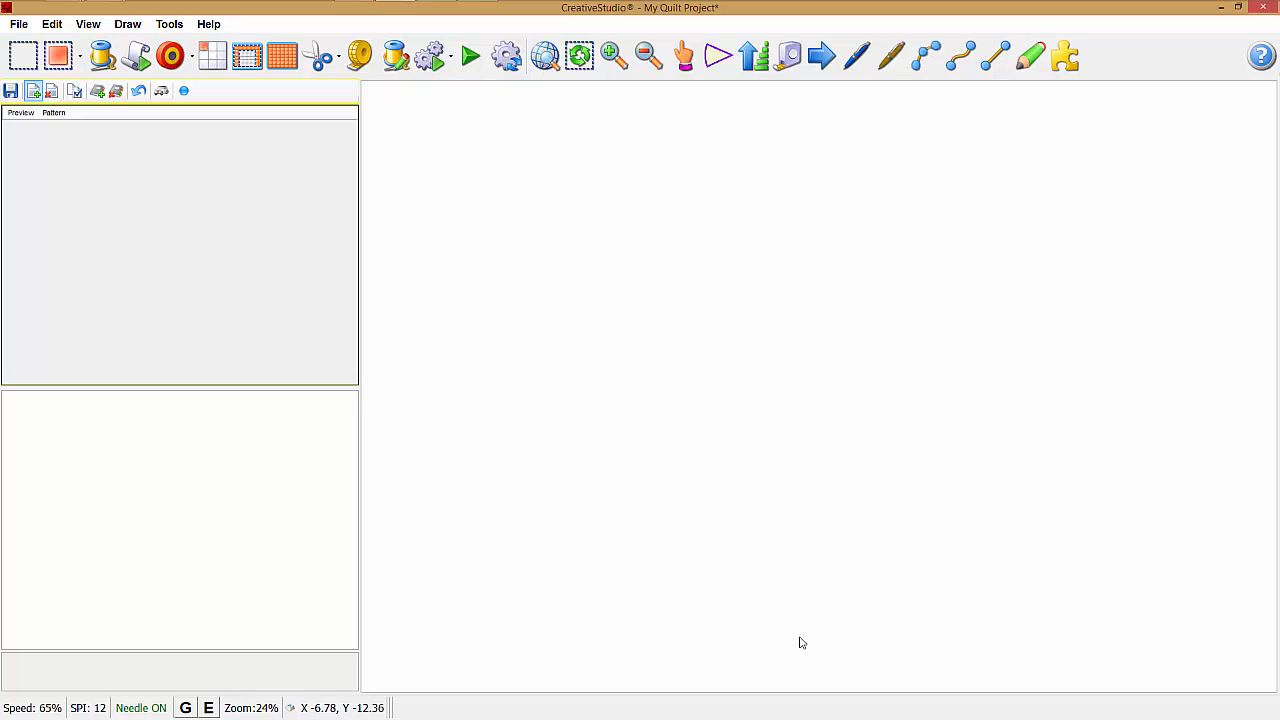
pyautogui.moveTo(735, 651)
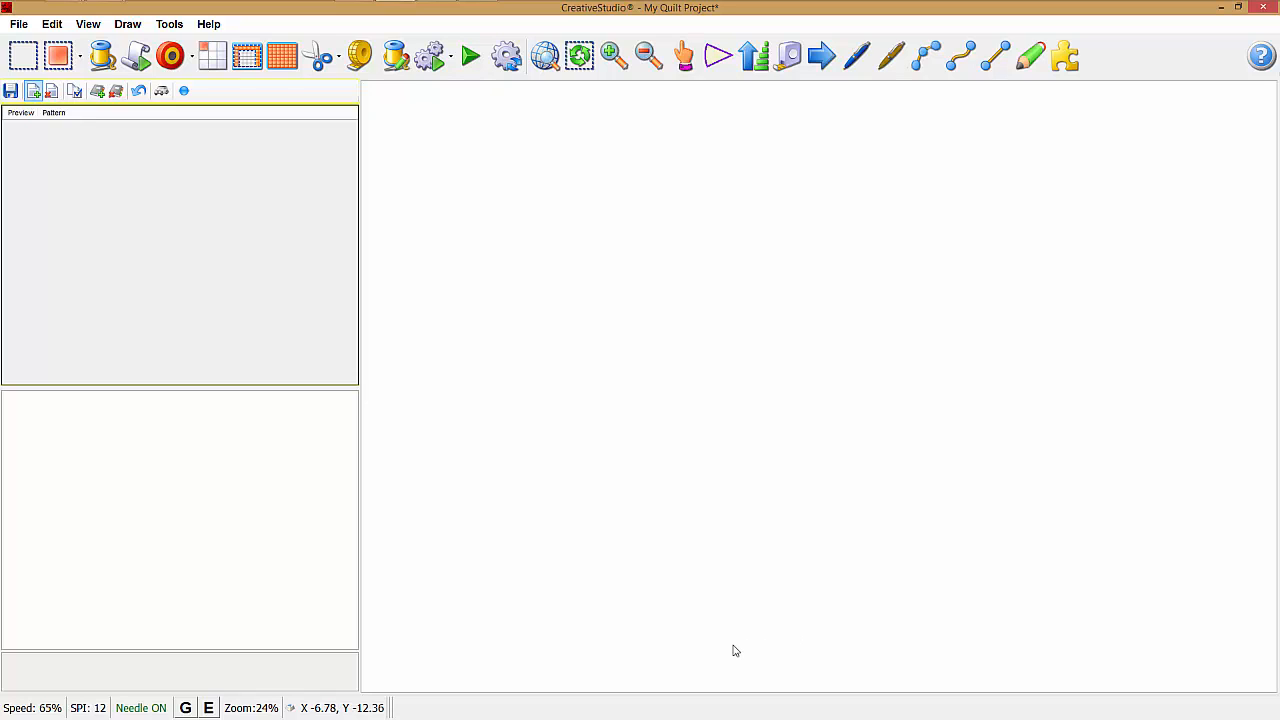
pyautogui.moveTo(95, 265)
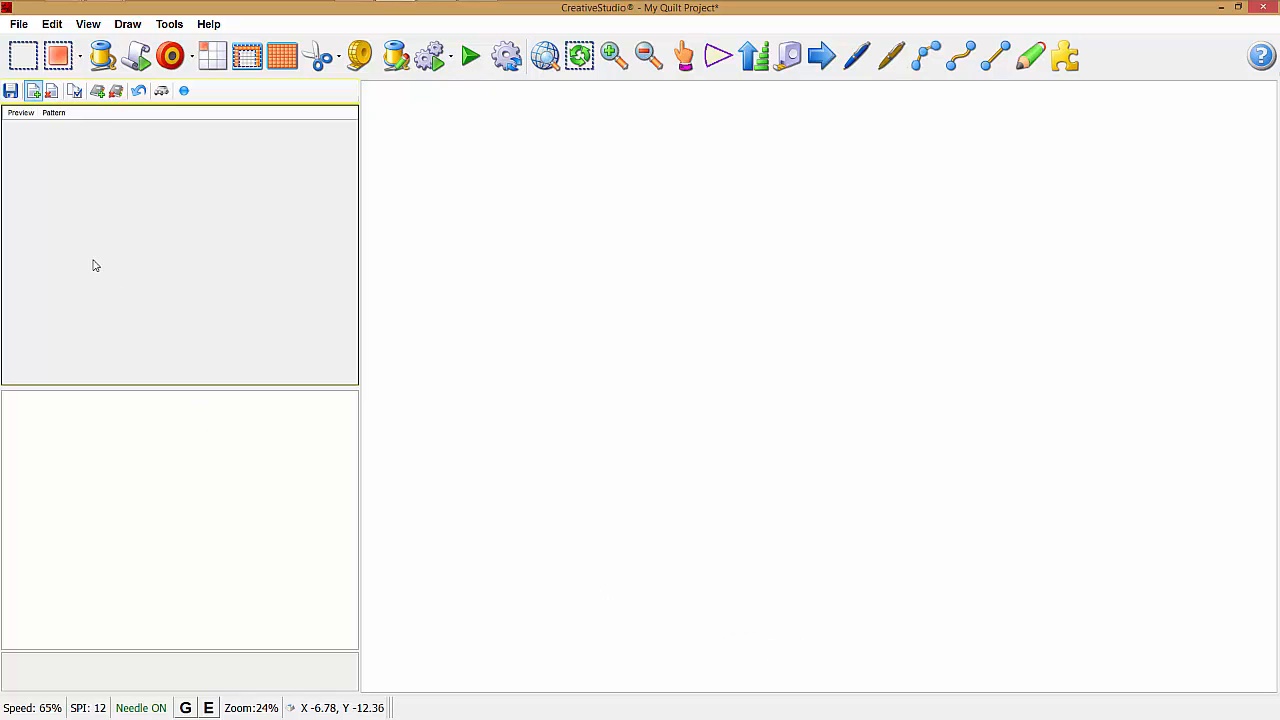
pyautogui.moveTo(33, 91)
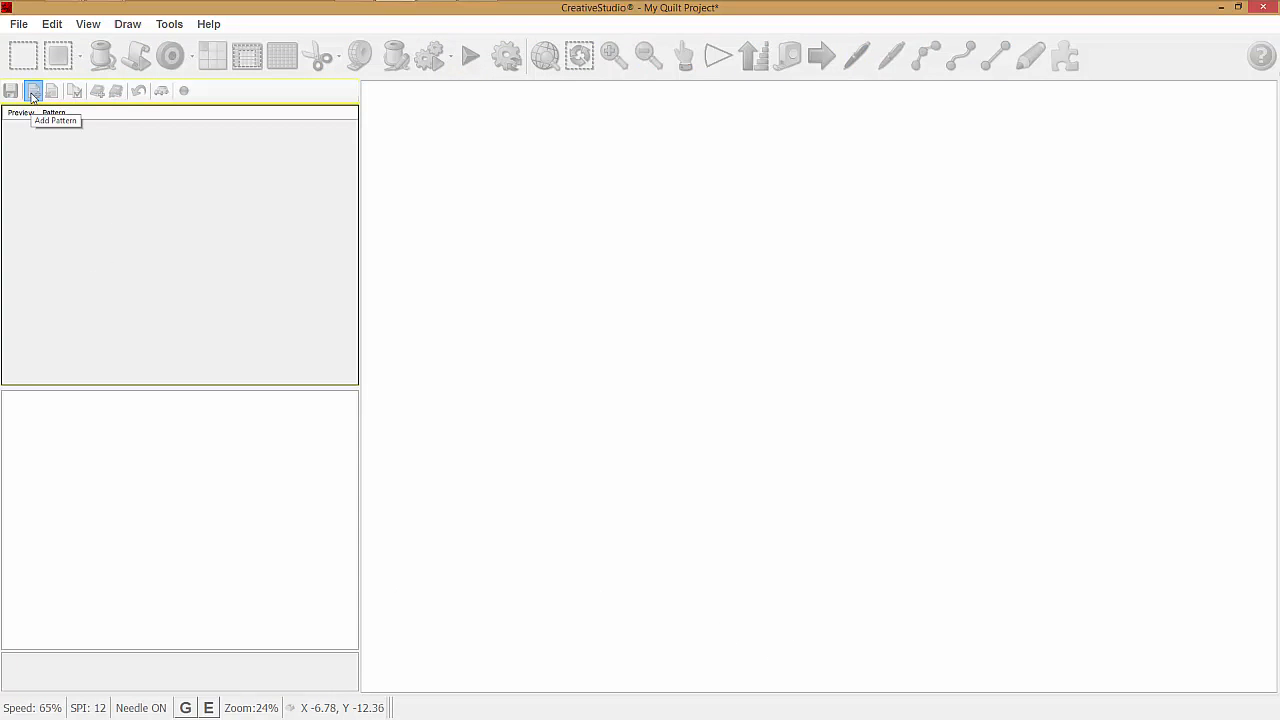
# - Browse to the Patterns by Legacy Quilting folder in the pattern library
pyautogui.click(31, 91)
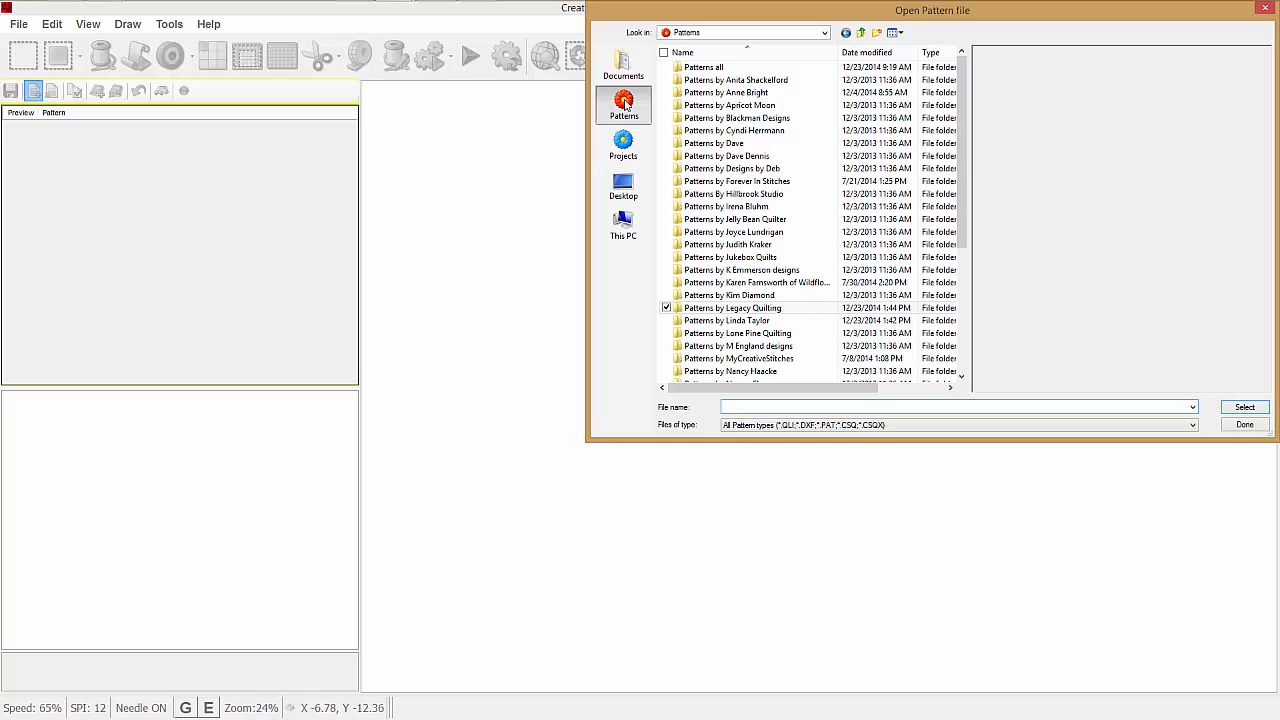
pyautogui.click(955, 407)
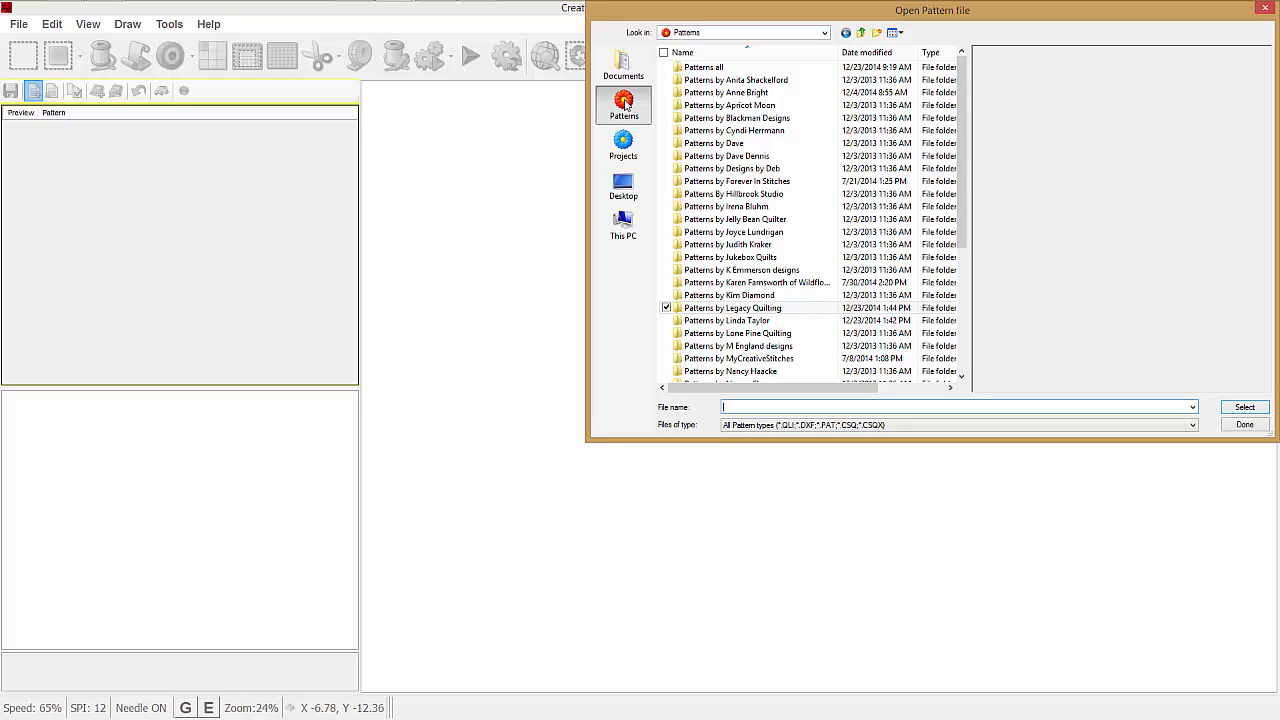
pyautogui.moveTo(610, 107)
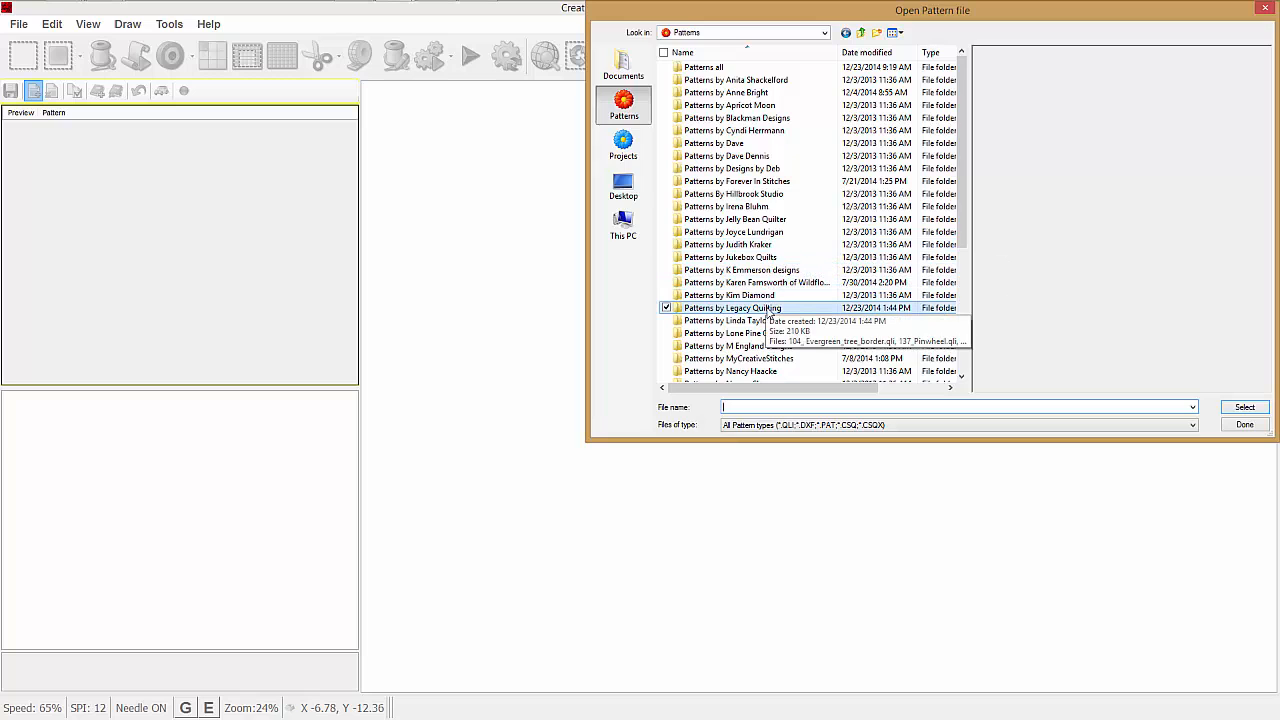
pyautogui.doubleClick(733, 307)
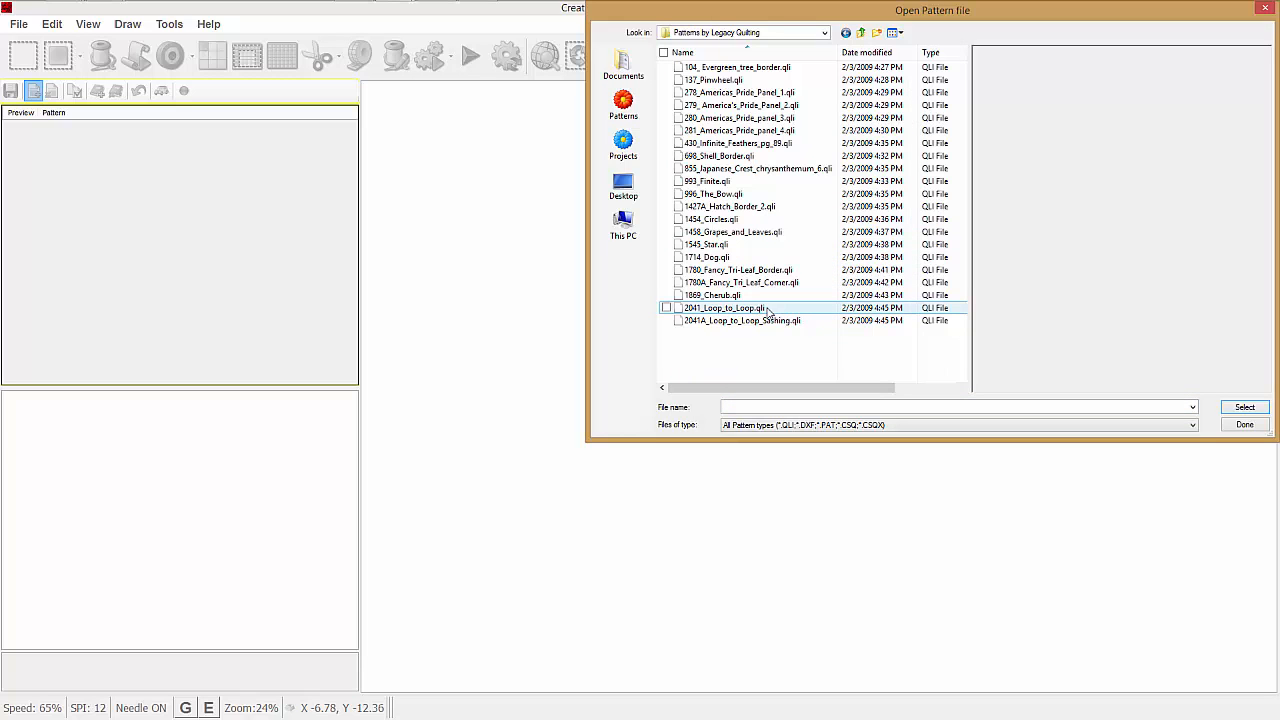
pyautogui.click(738, 117)
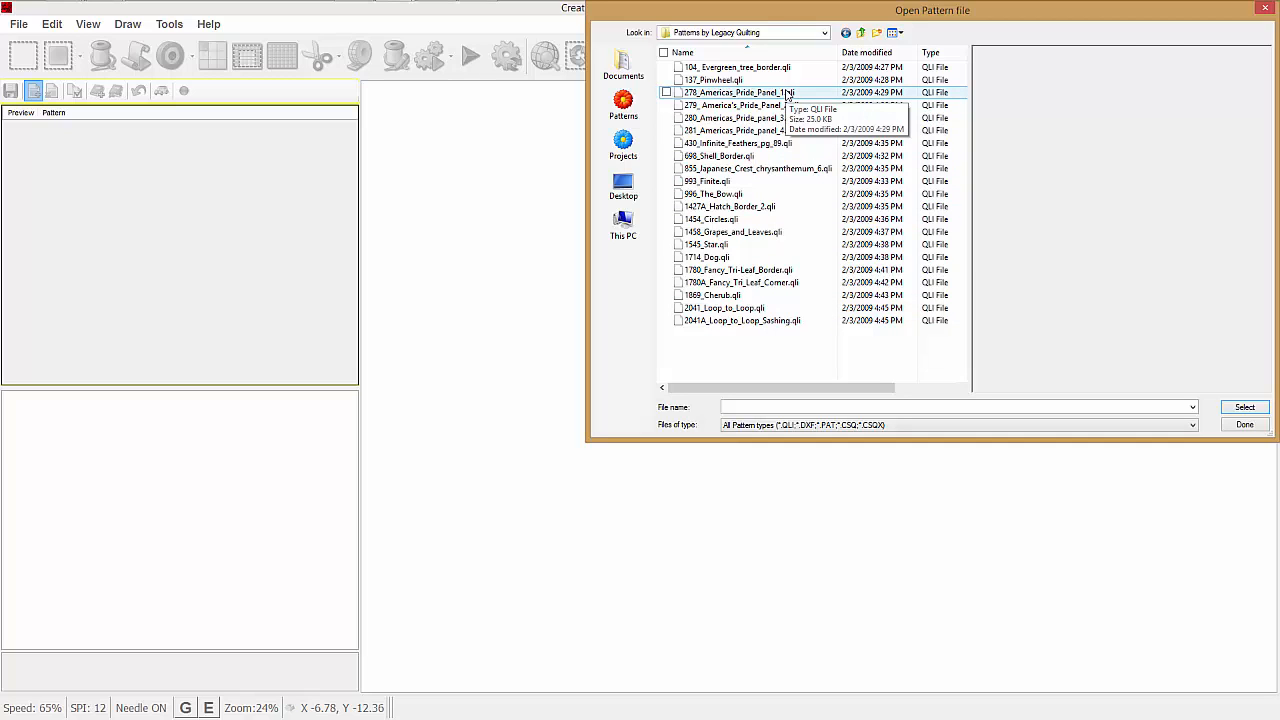
# - Select Americas Pride panels 1 through 4 and load them into the project
pyautogui.click(738, 92)
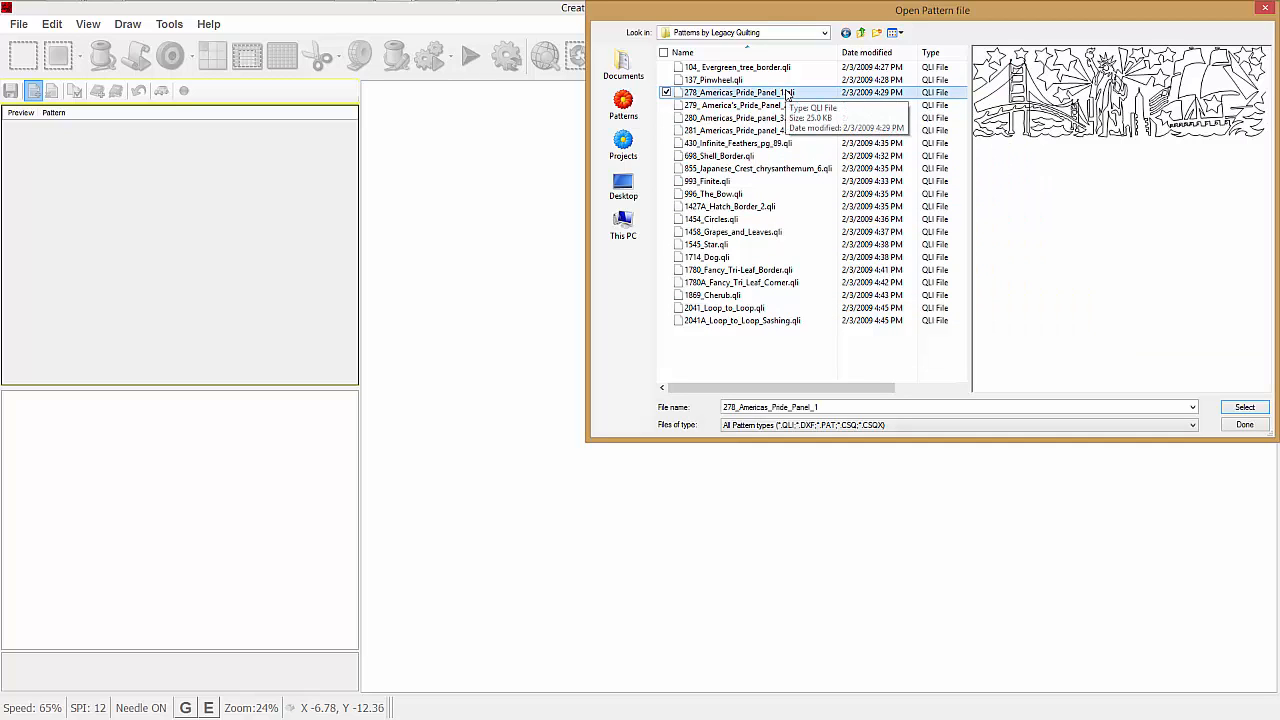
pyautogui.click(740, 105)
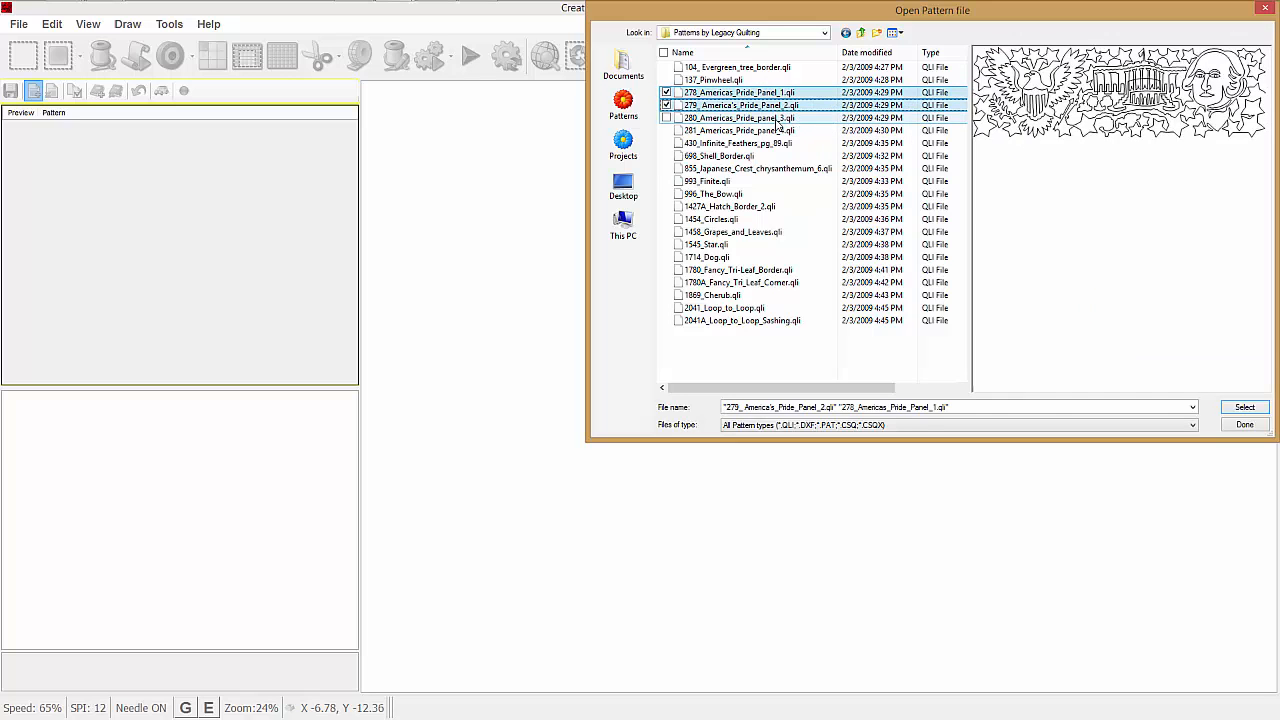
pyautogui.click(668, 130)
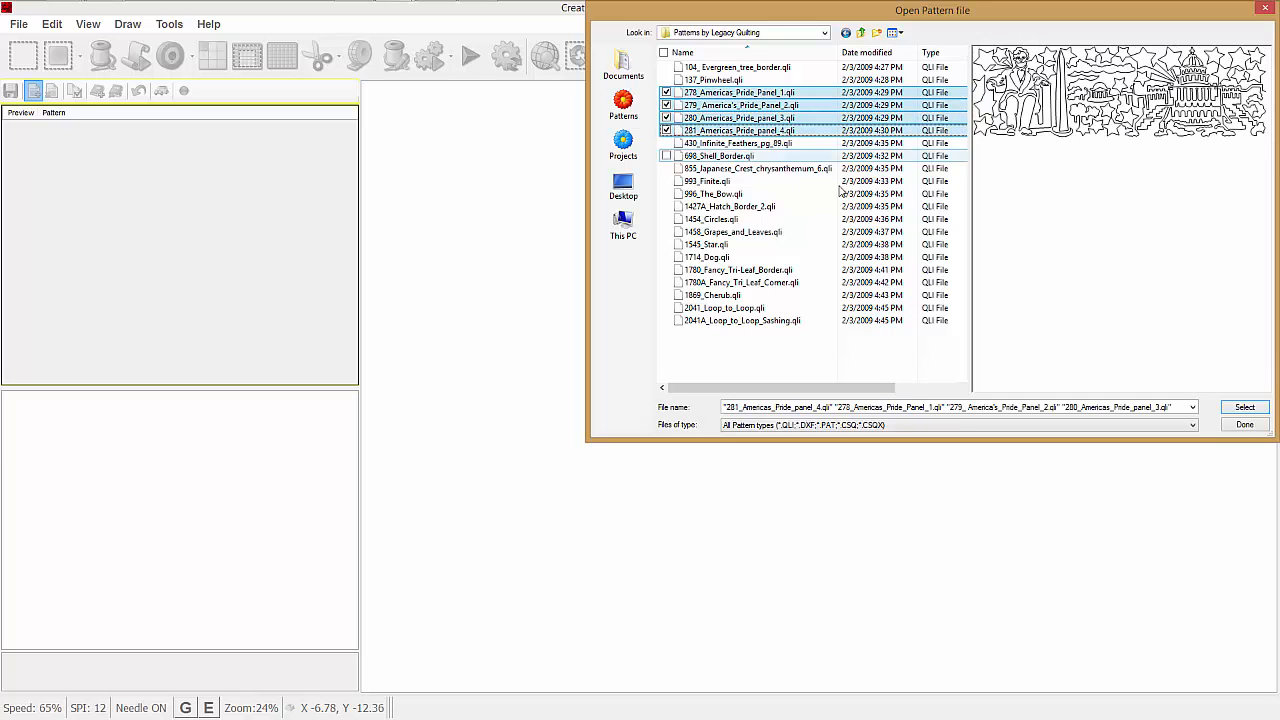
pyautogui.click(1244, 406)
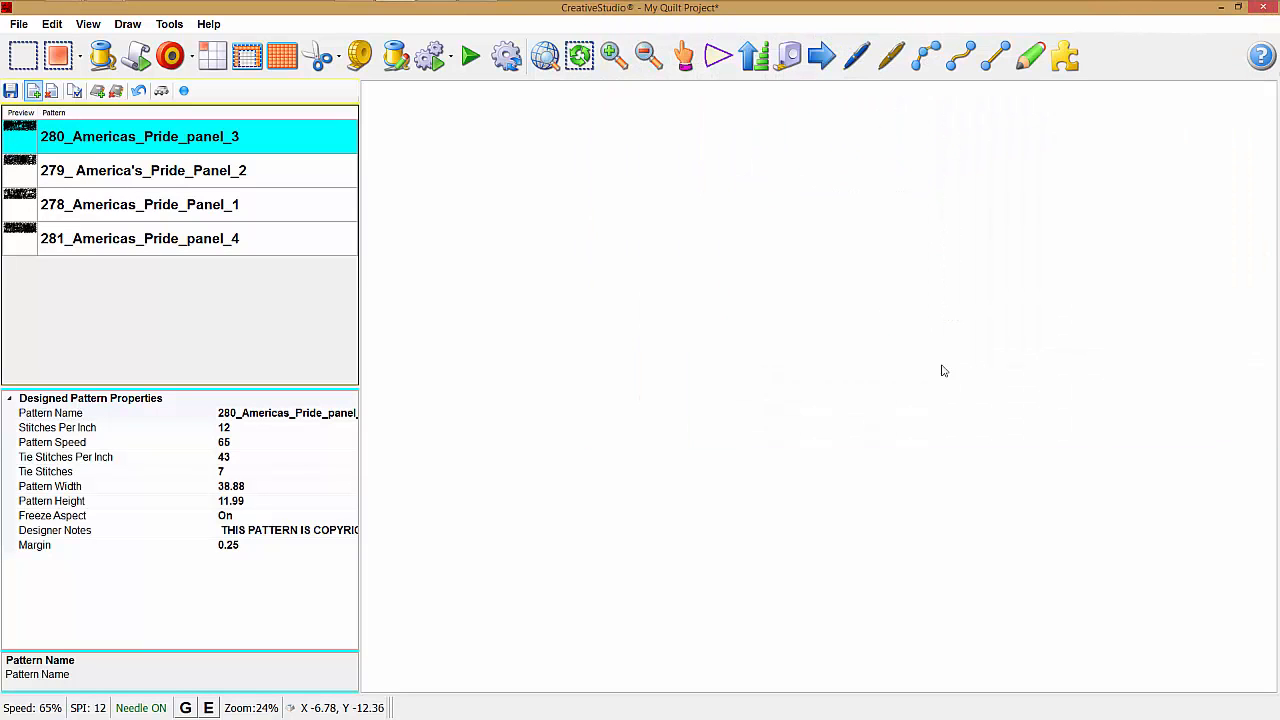
pyautogui.moveTo(270, 141)
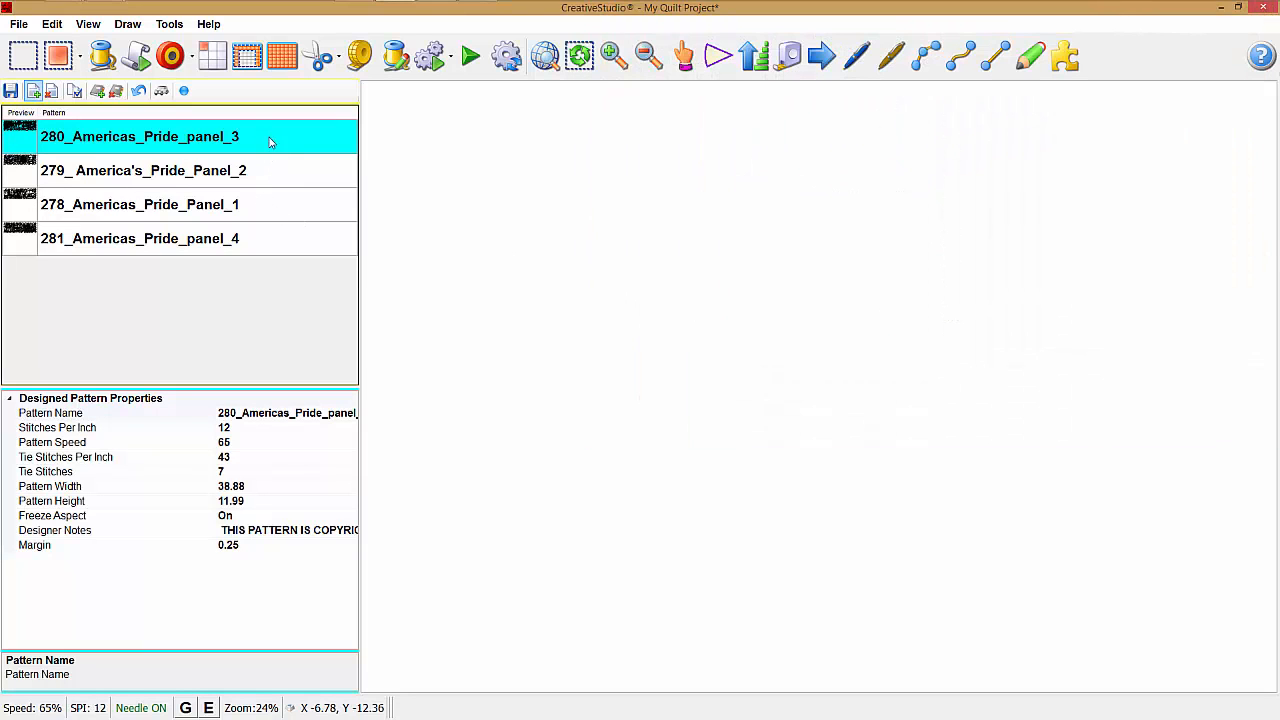
pyautogui.moveTo(268, 243)
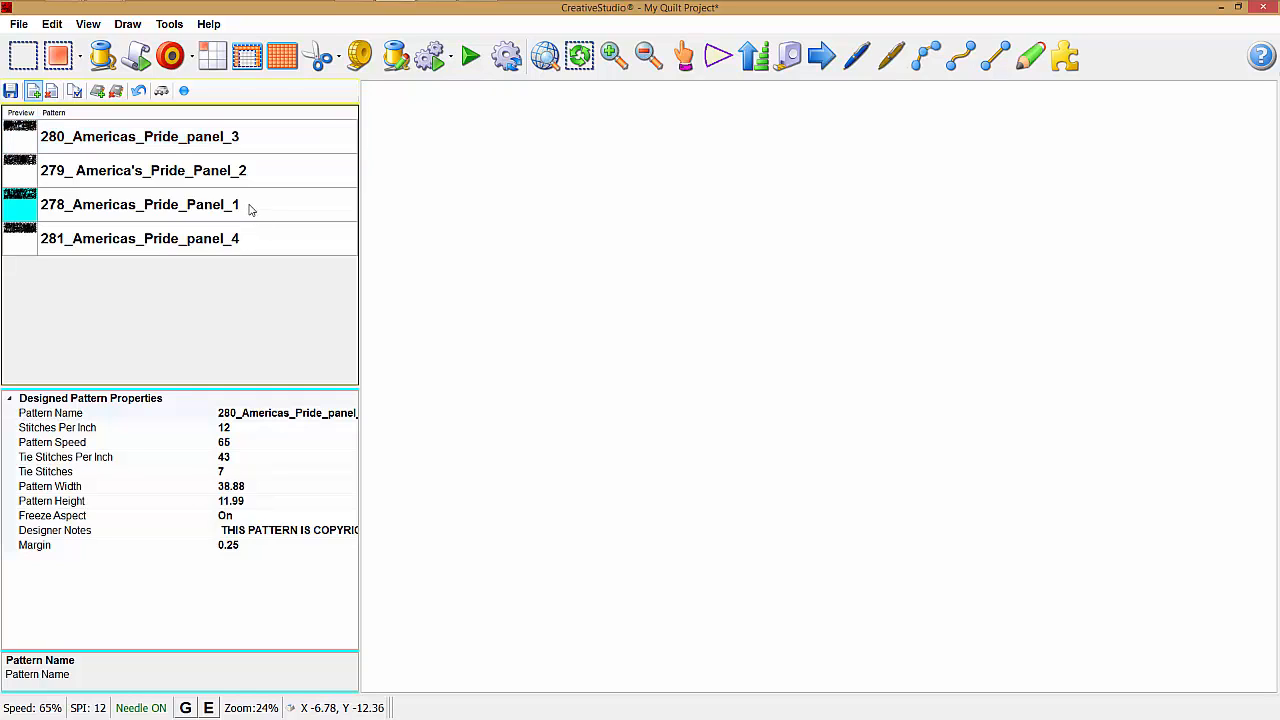
# - Select Panel 1 and add Panel 2 to the pattern-list selection
pyautogui.click(143, 170)
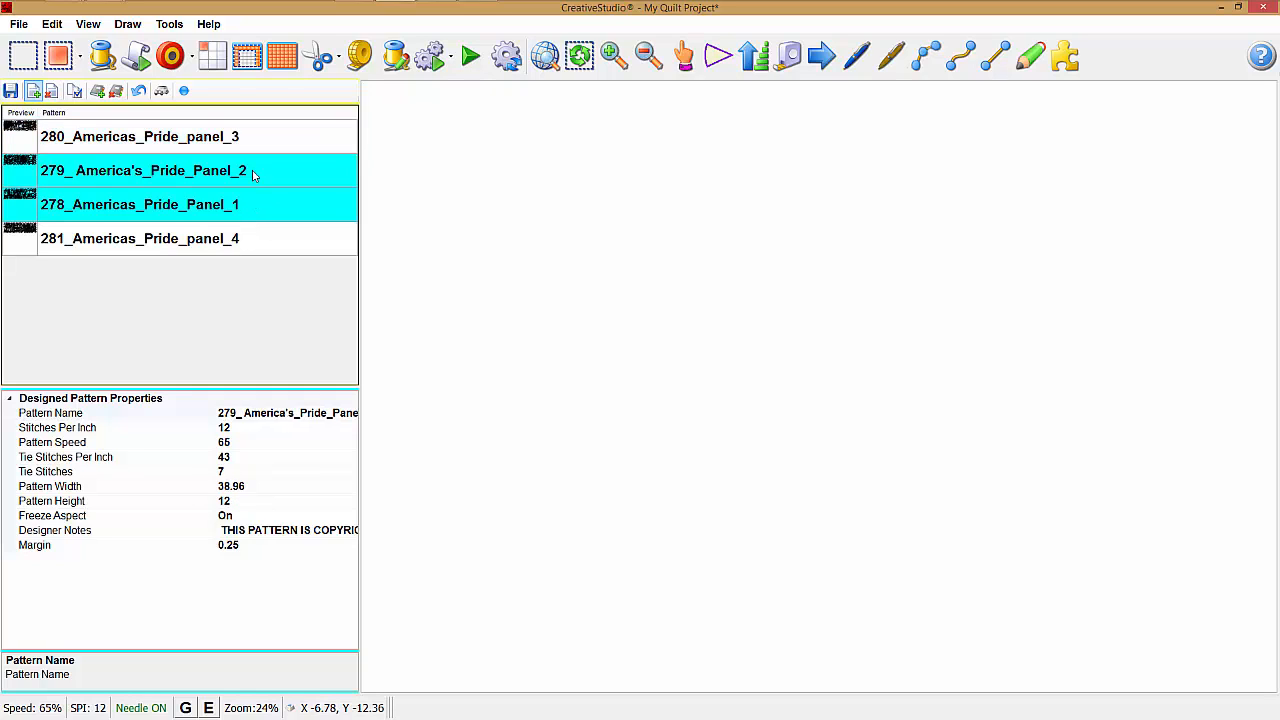
pyautogui.click(140, 136)
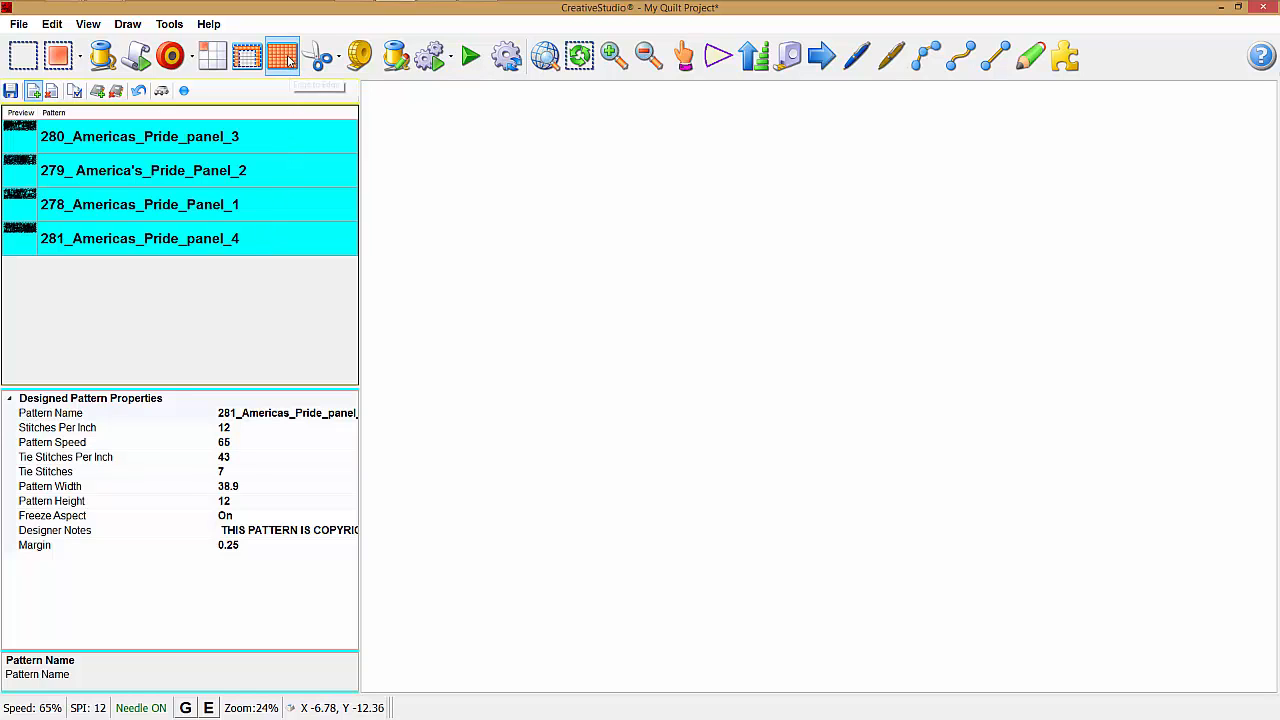
# - Create an edge-to-edge layout from the panels and enter 45 as the quilt length
pyautogui.click(283, 56)
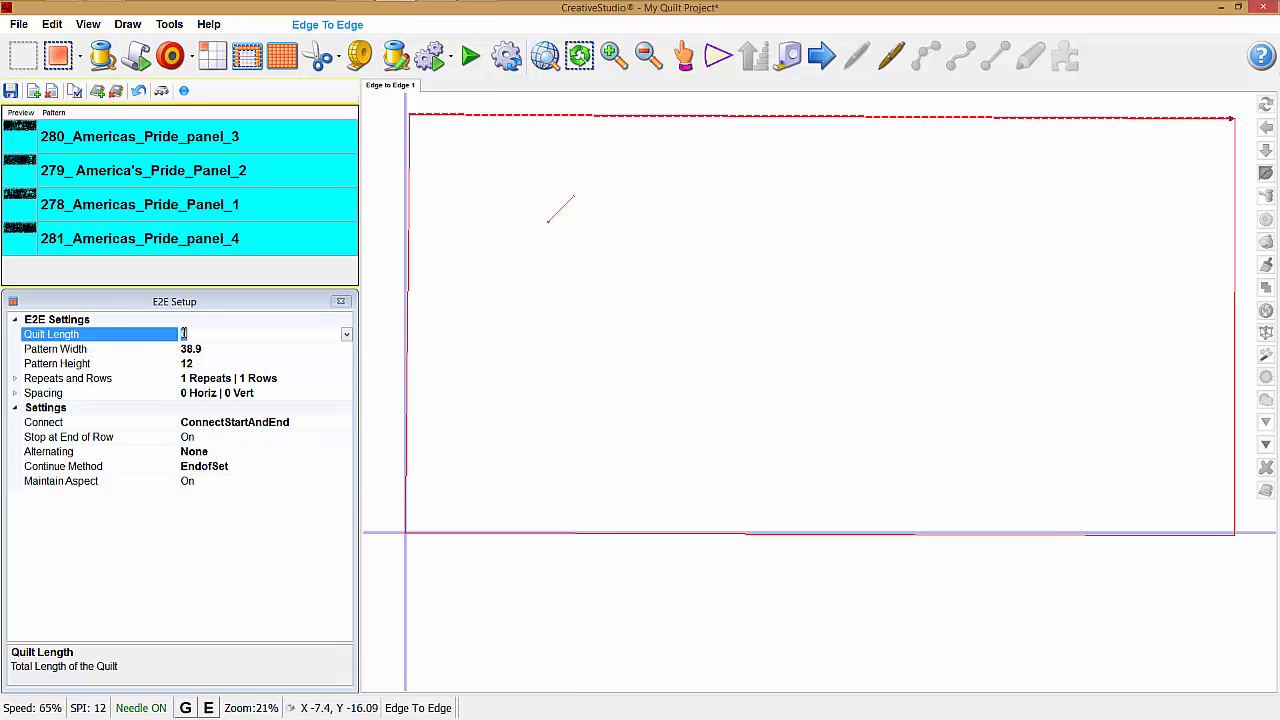
pyautogui.write('45')
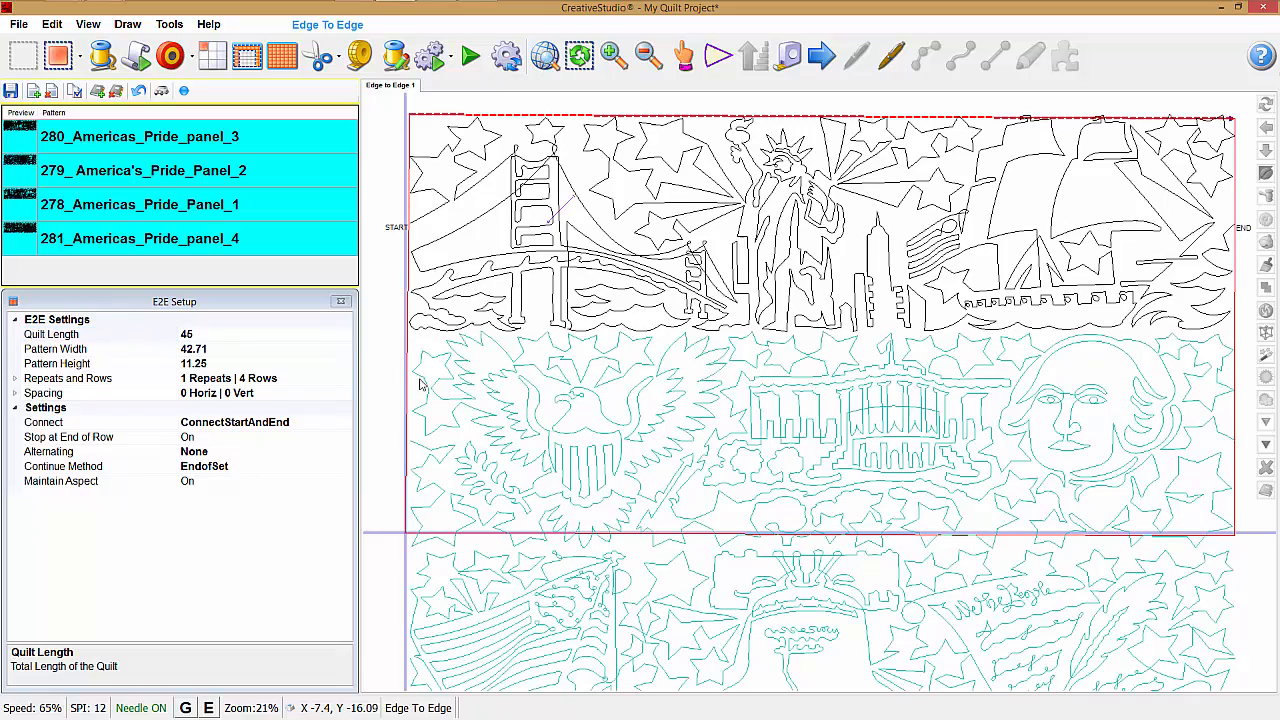
# - Apply the E2E settings to fill the rows, then select Panel 2 in the list
pyautogui.click(647, 55)
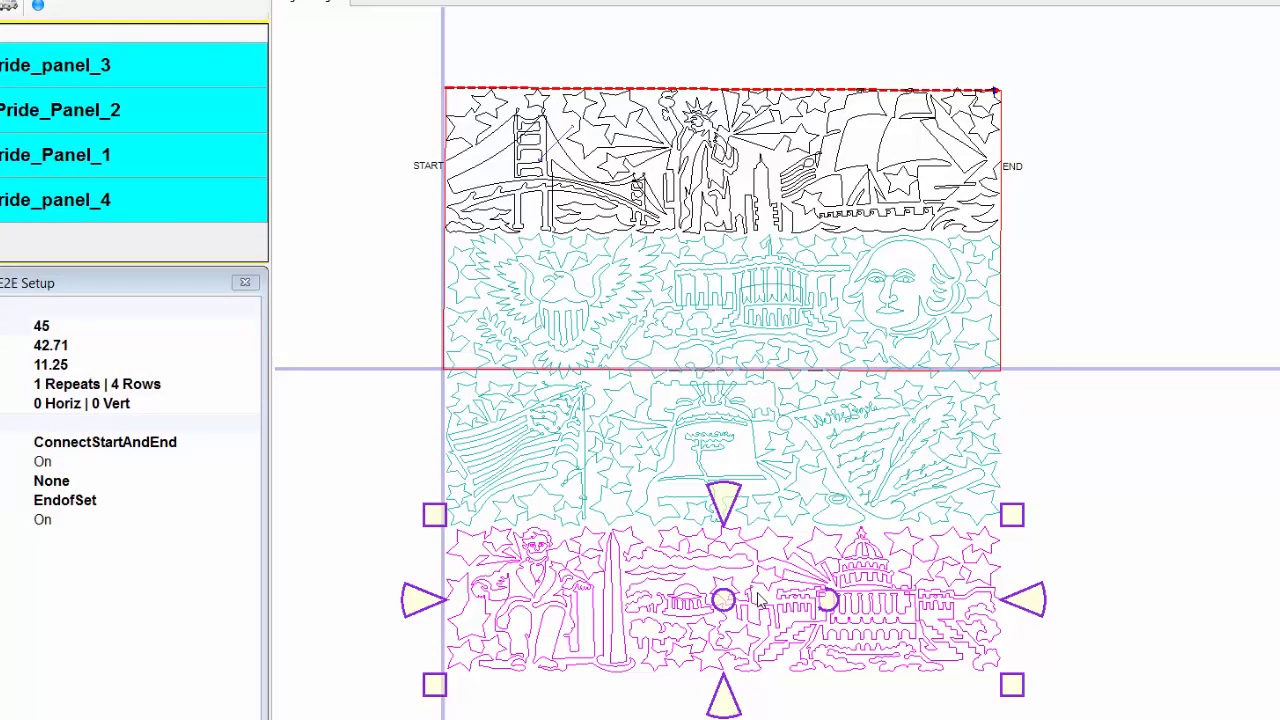
pyautogui.moveTo(192, 183)
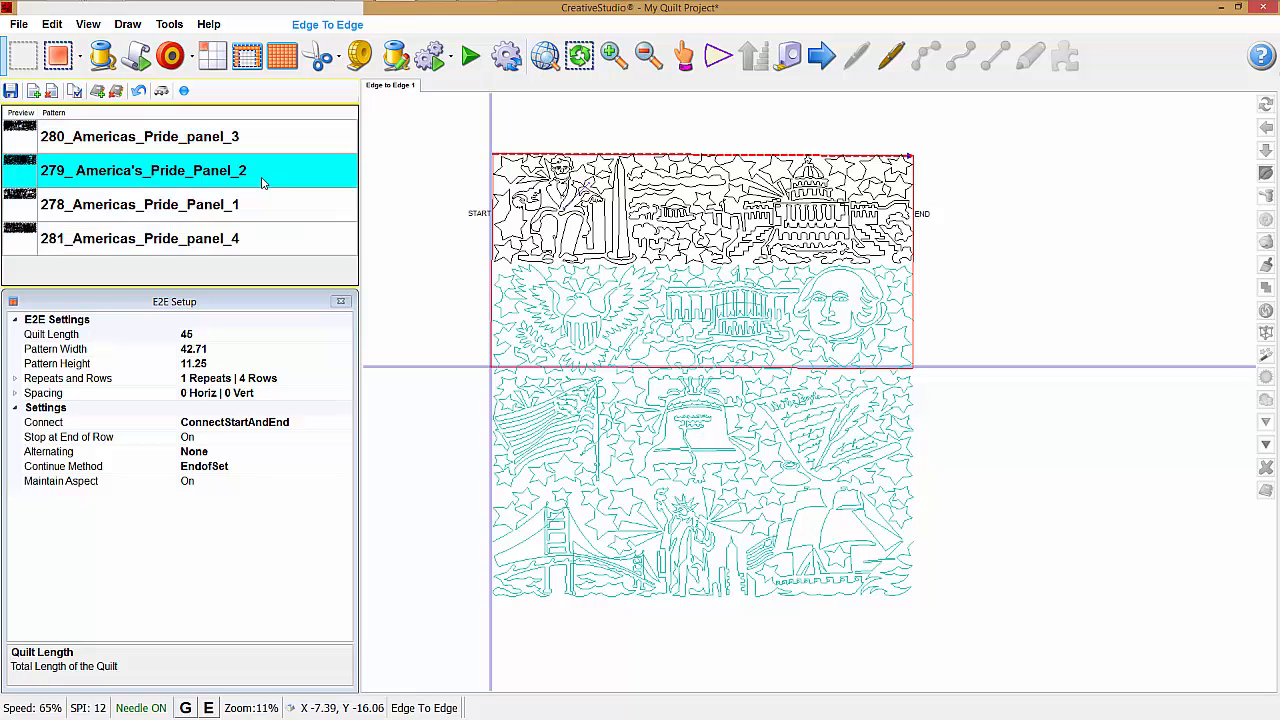
pyautogui.click(140, 238)
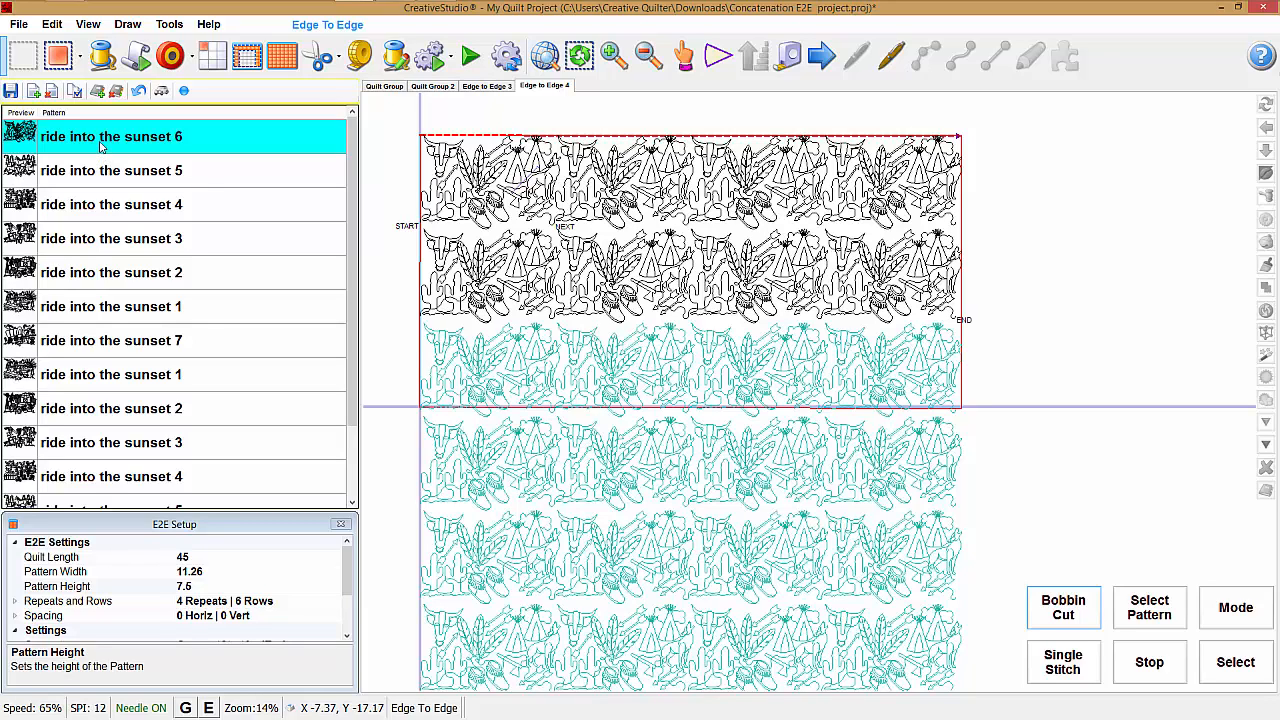
pyautogui.moveTo(207, 265)
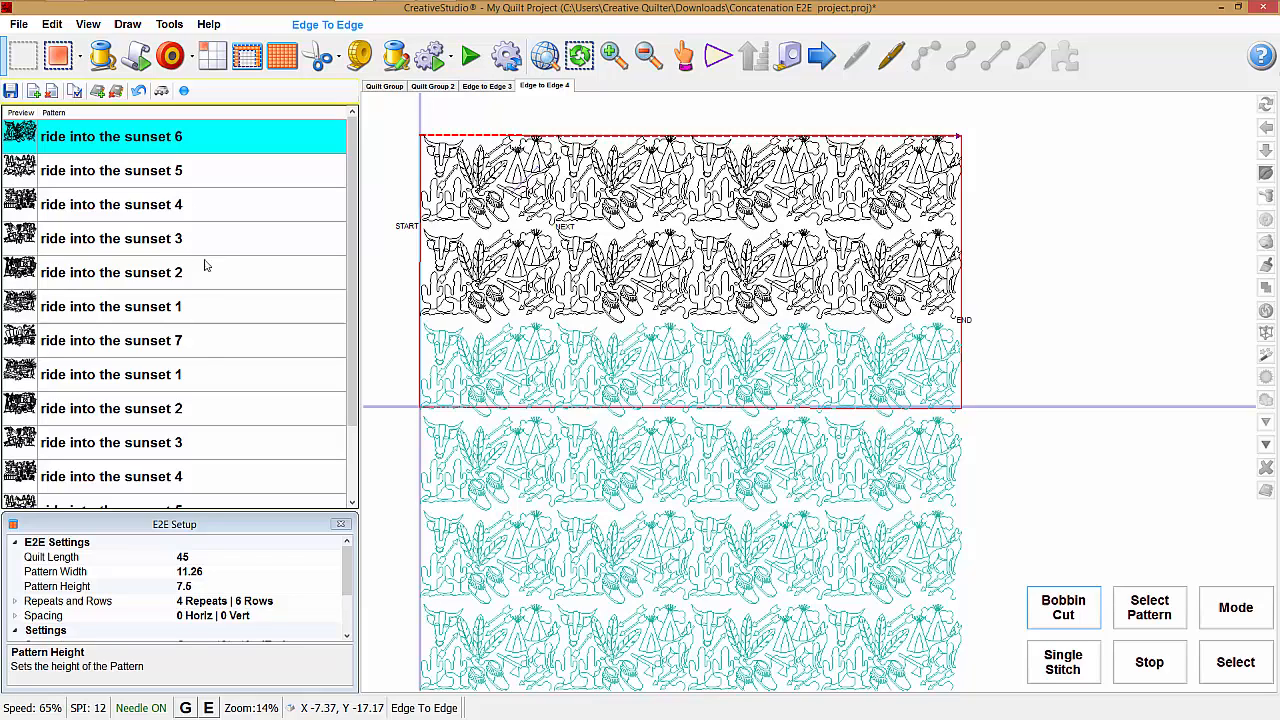
pyautogui.moveTo(216, 273)
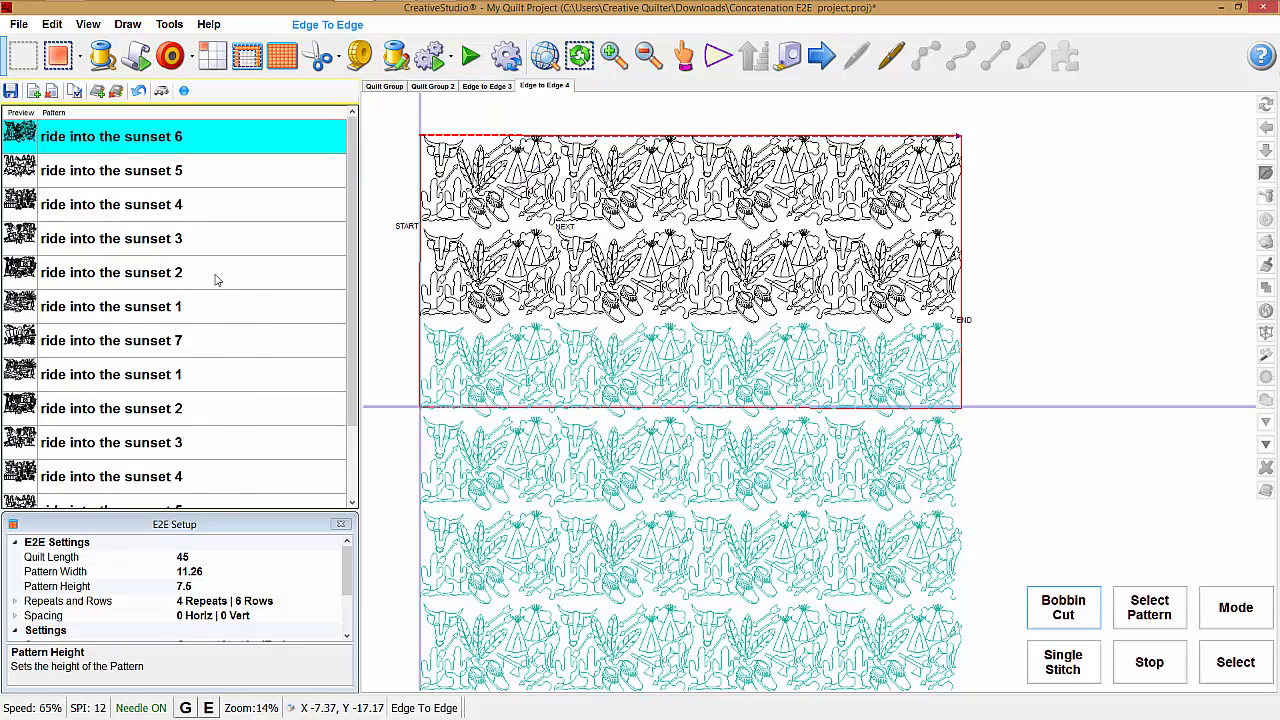
pyautogui.moveTo(58, 285)
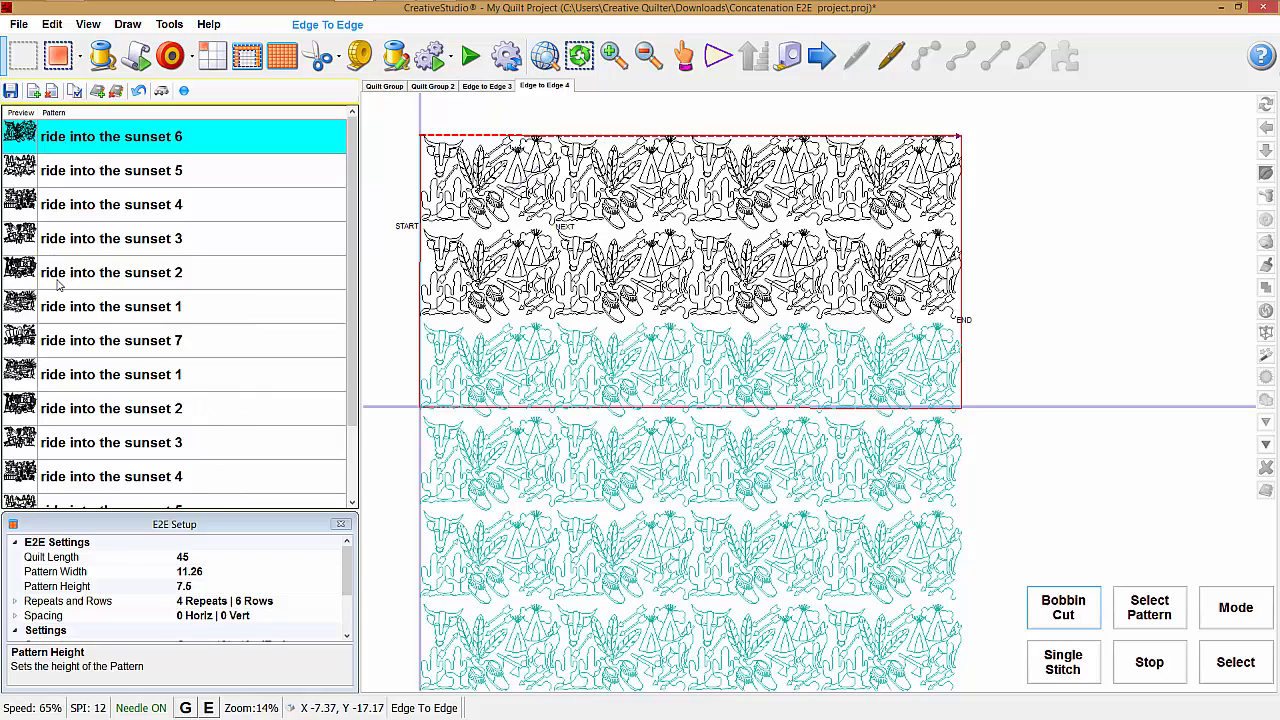
pyautogui.moveTo(237, 150)
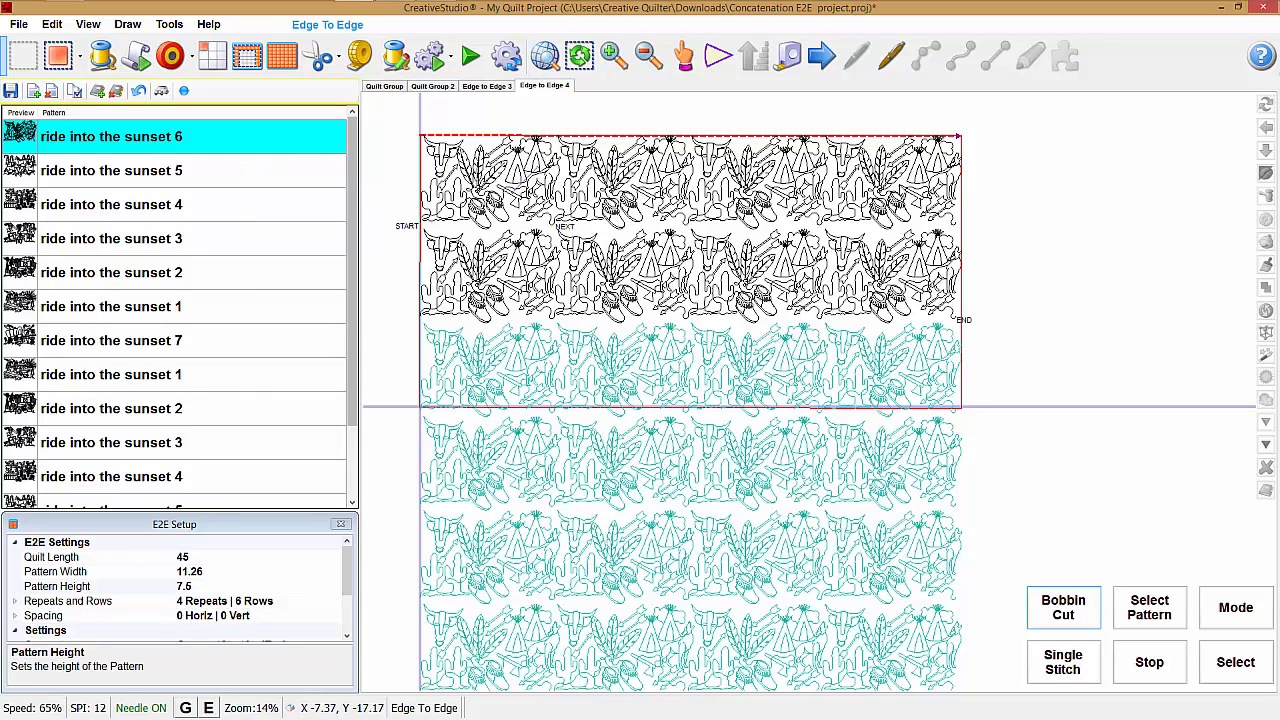
pyautogui.moveTo(860, 328)
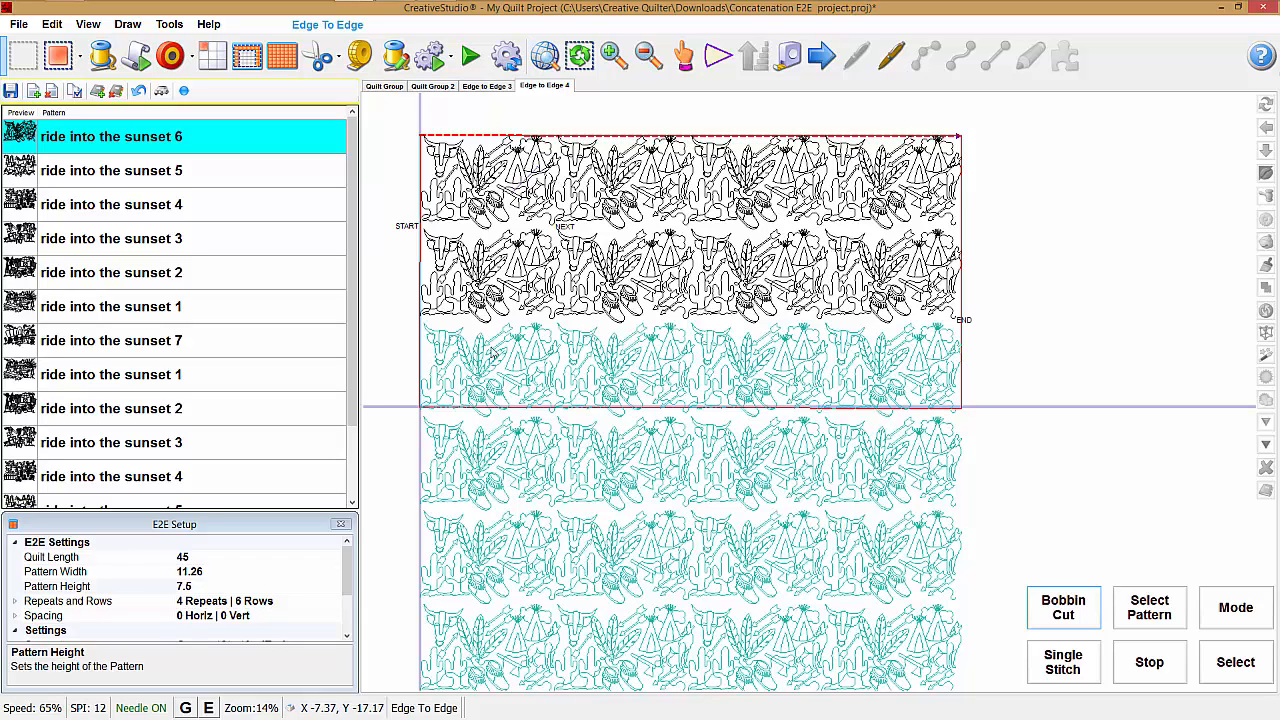
pyautogui.moveTo(528, 350)
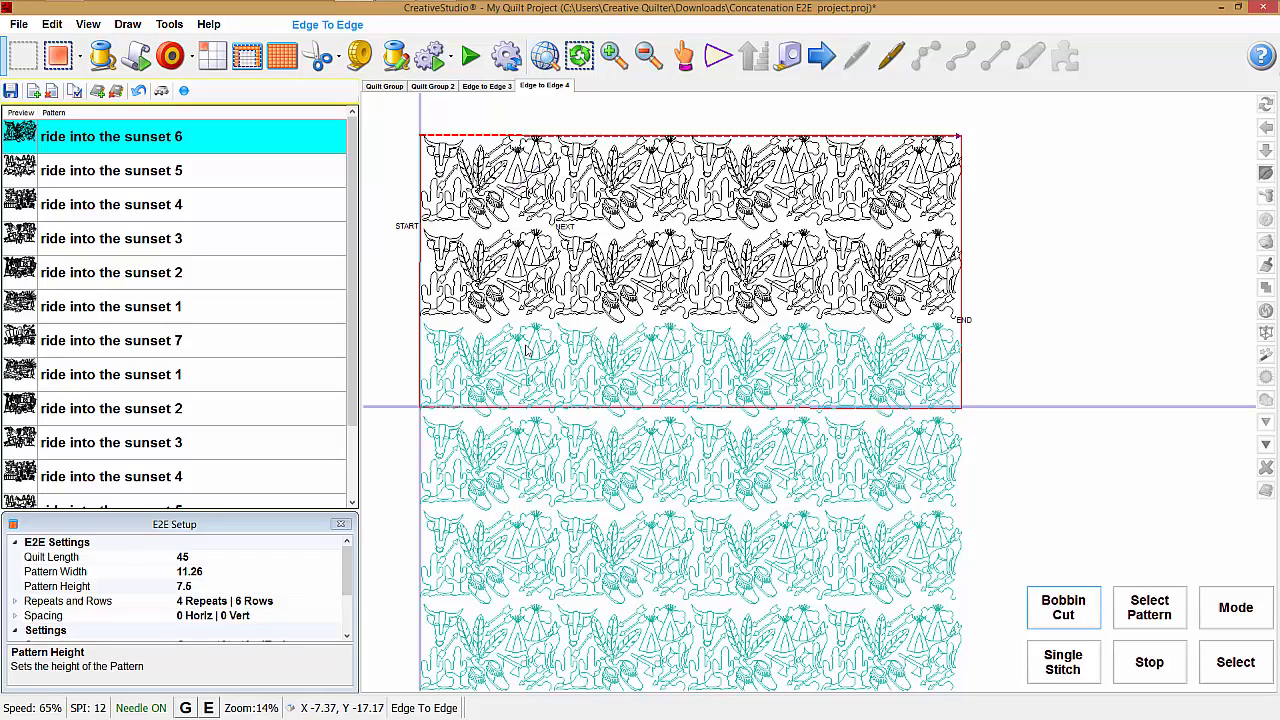
pyautogui.moveTo(397, 289)
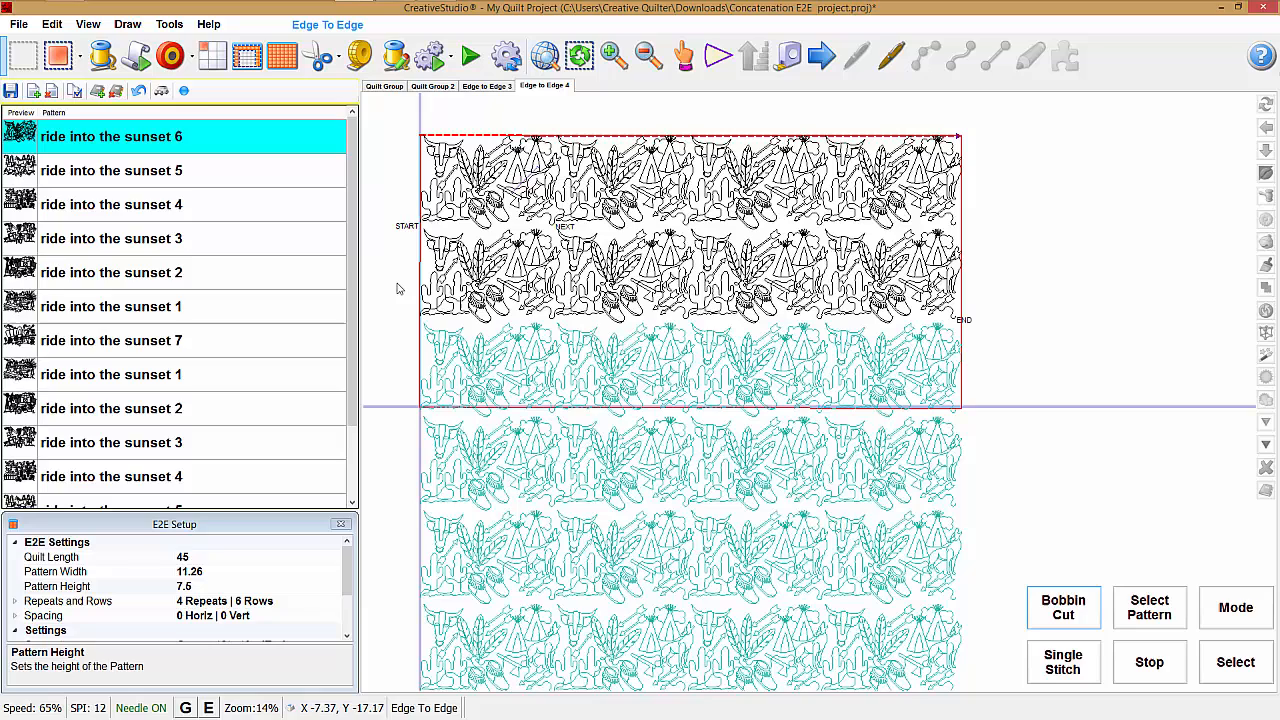
pyautogui.moveTo(265, 212)
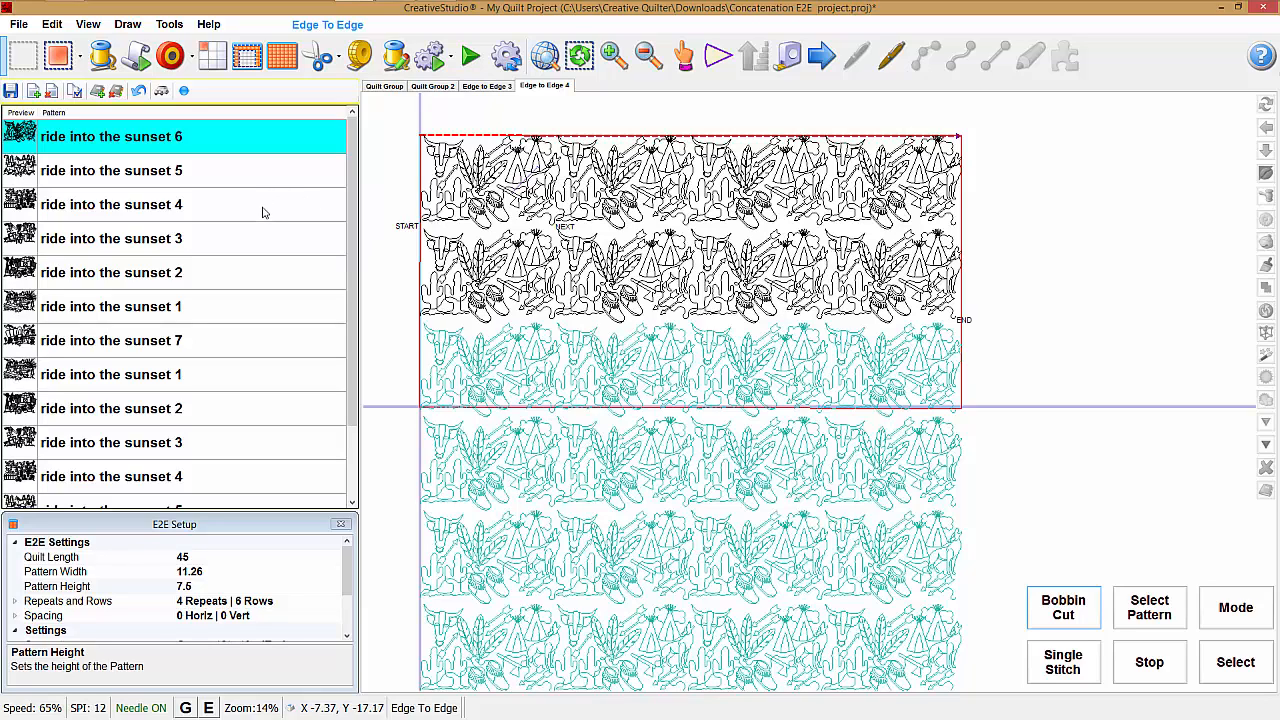
# - Pick a sunset pattern in the list and select the mountain-and-sunset block in the top row
pyautogui.click(180, 204)
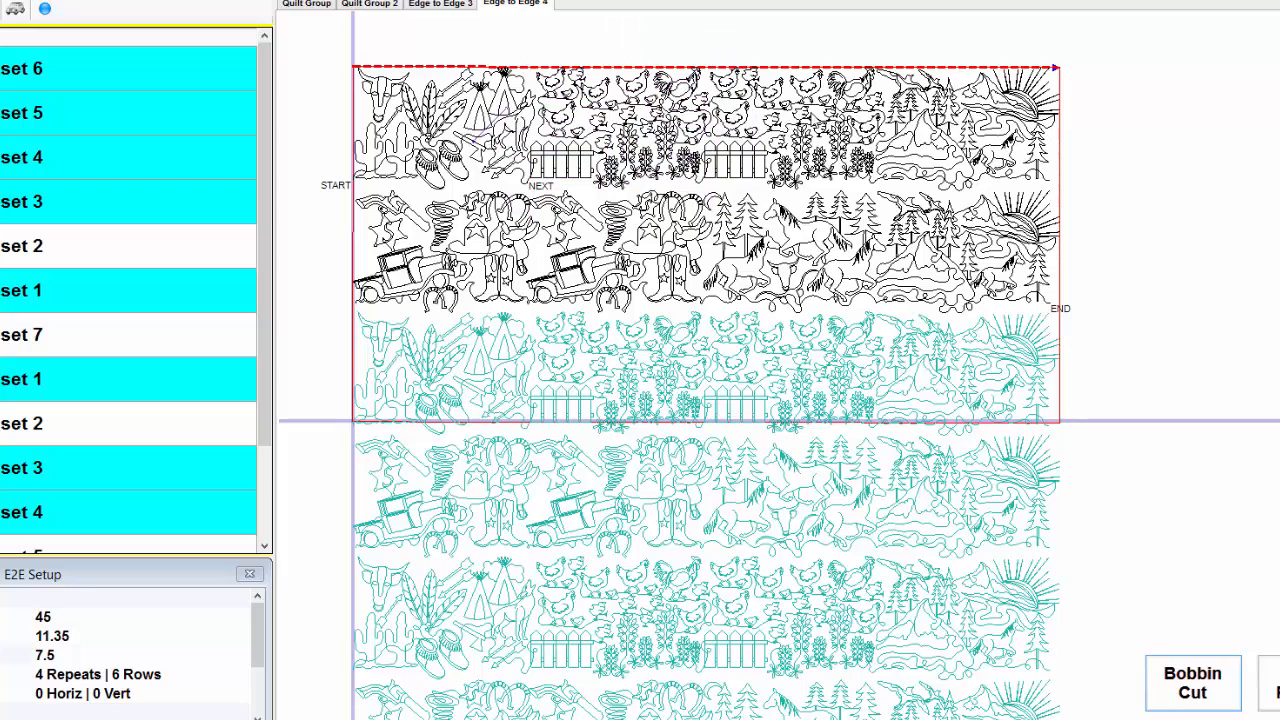
pyautogui.click(970, 130)
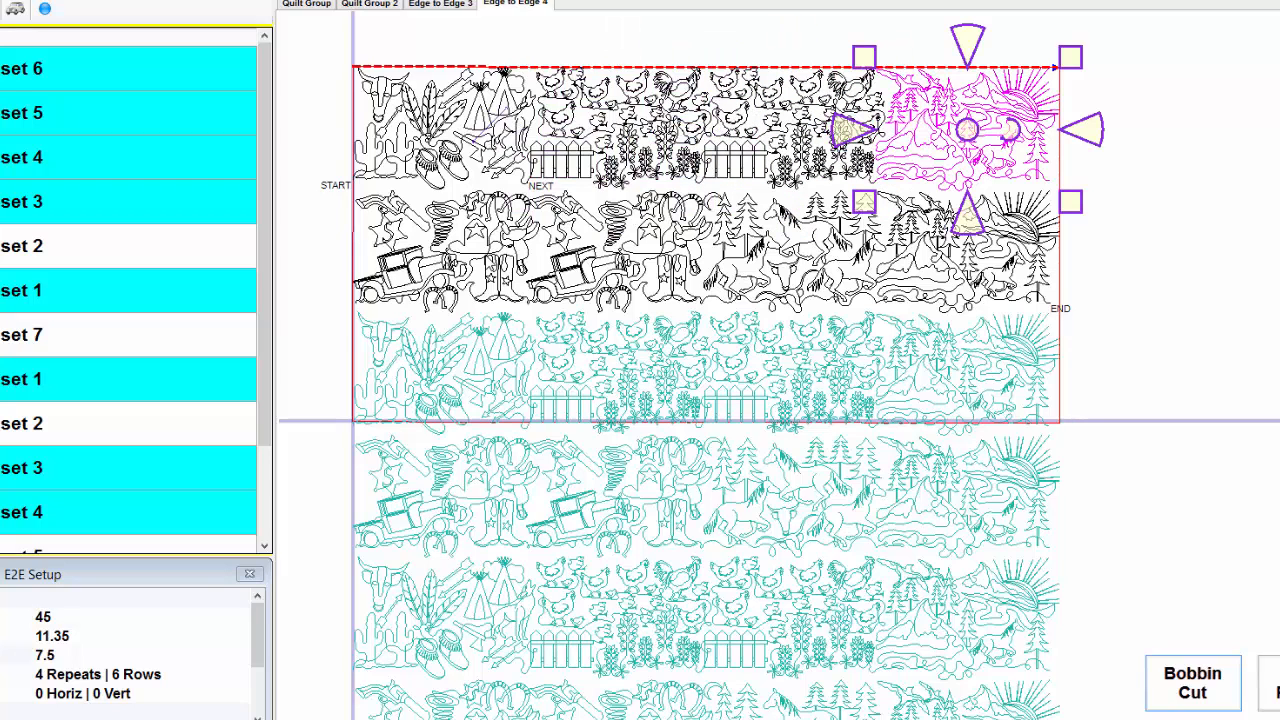